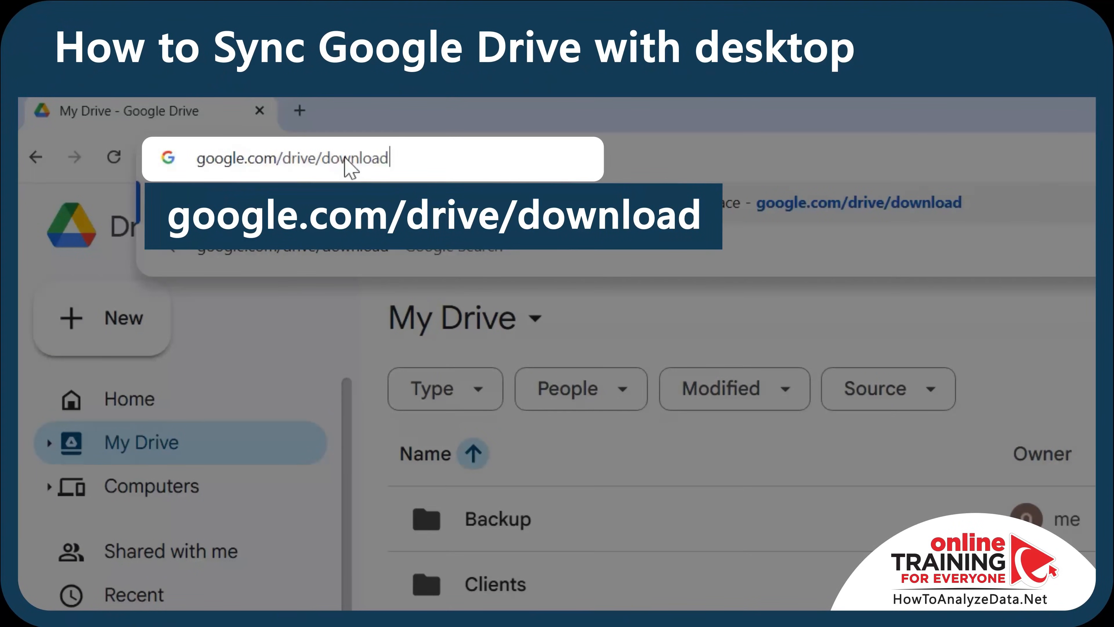
Download Google Drive for desktop from google.com/drive/download, install it and launch it
key(Enter)
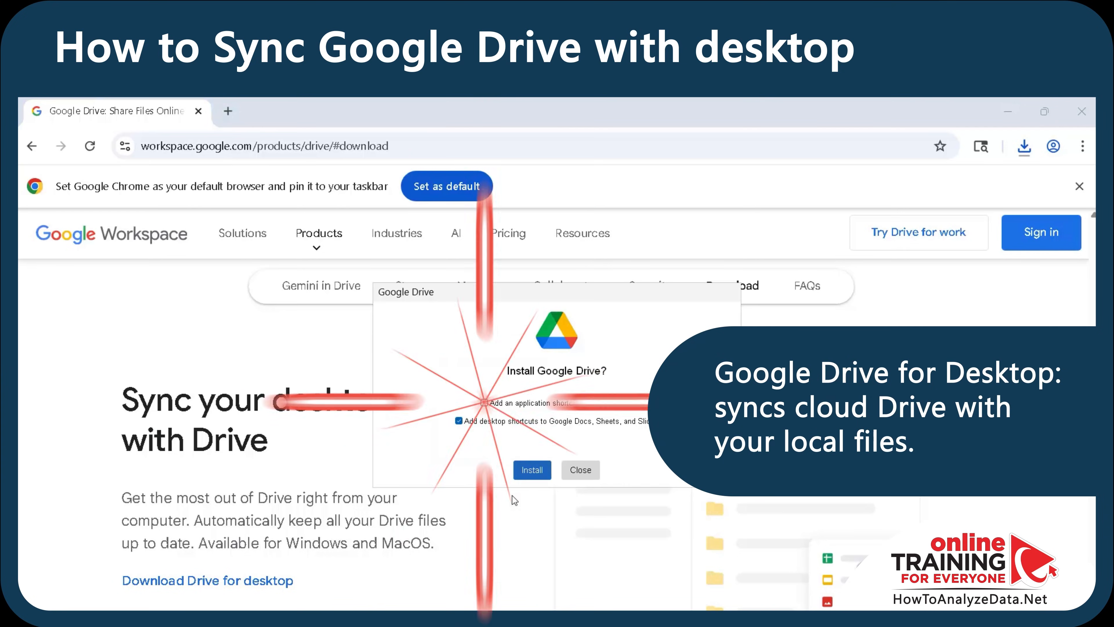
click(532, 470)
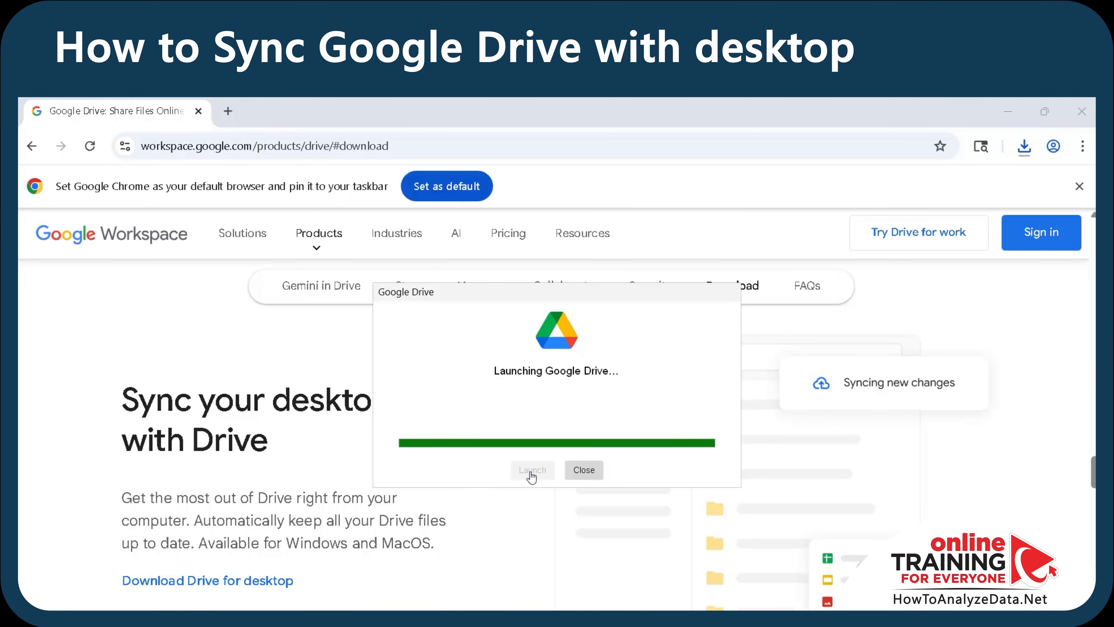
click(532, 470)
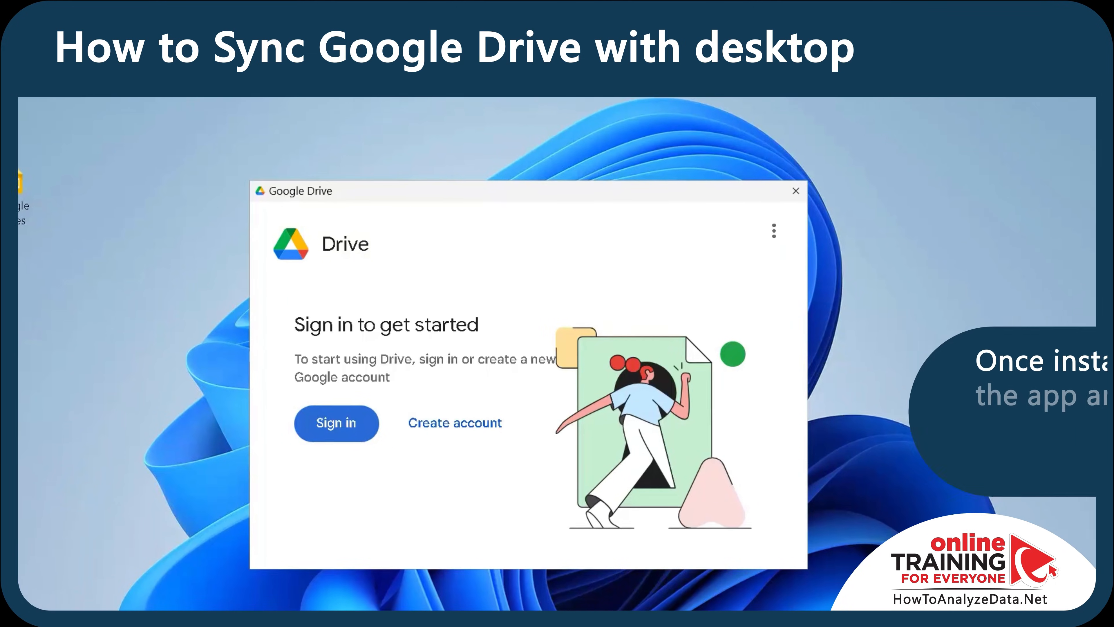
Sign in to Drive for desktop with the existing Google account via the browser confirmation
click(336, 424)
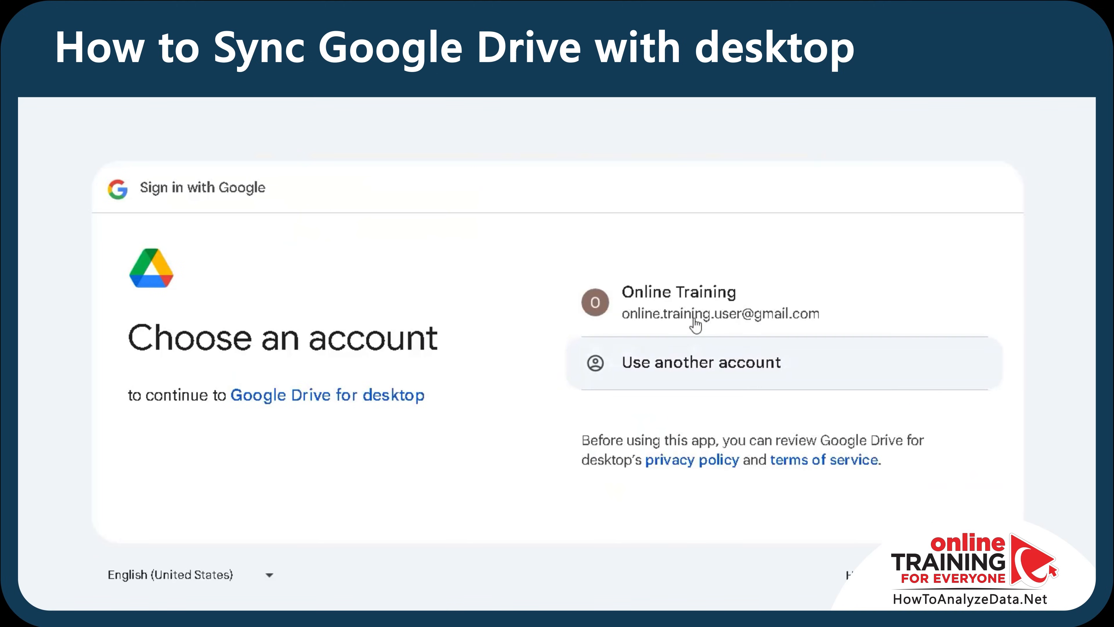
click(696, 323)
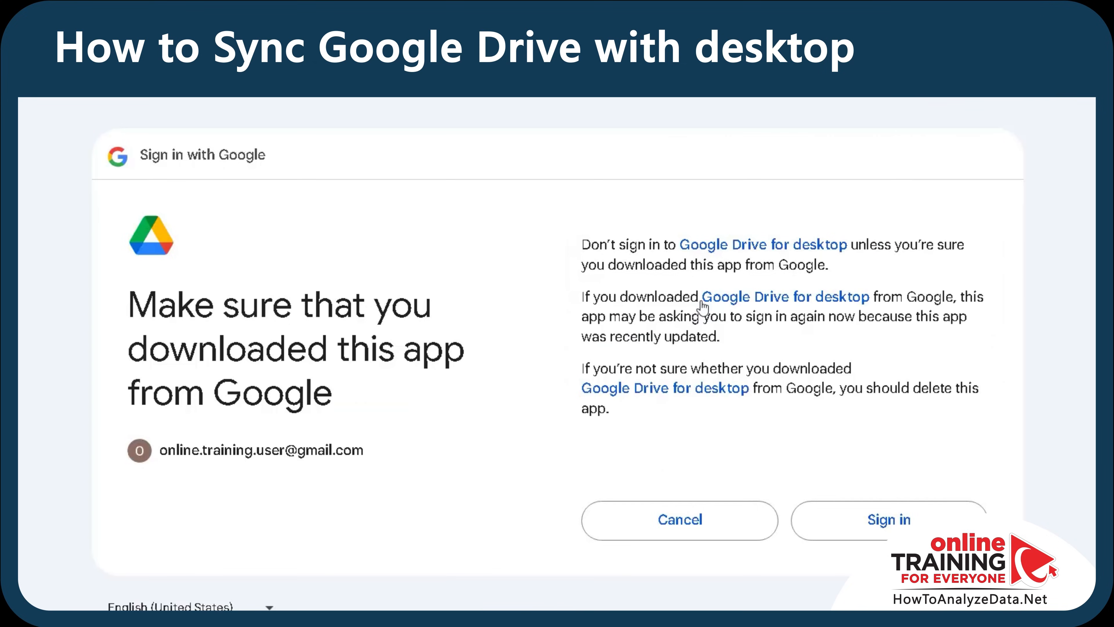
click(896, 525)
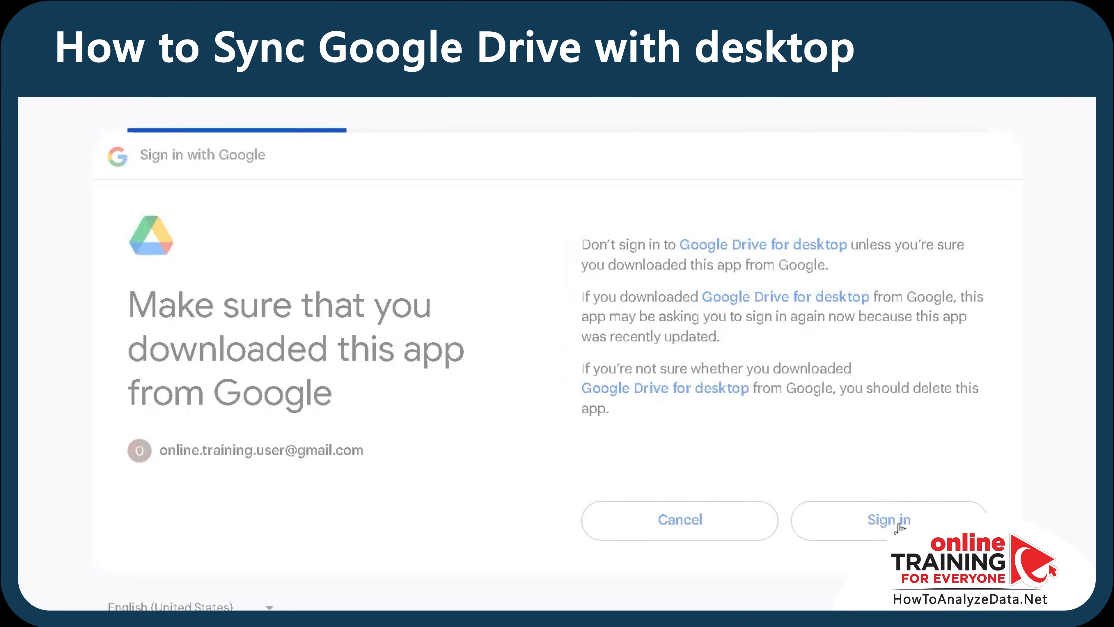
click(890, 521)
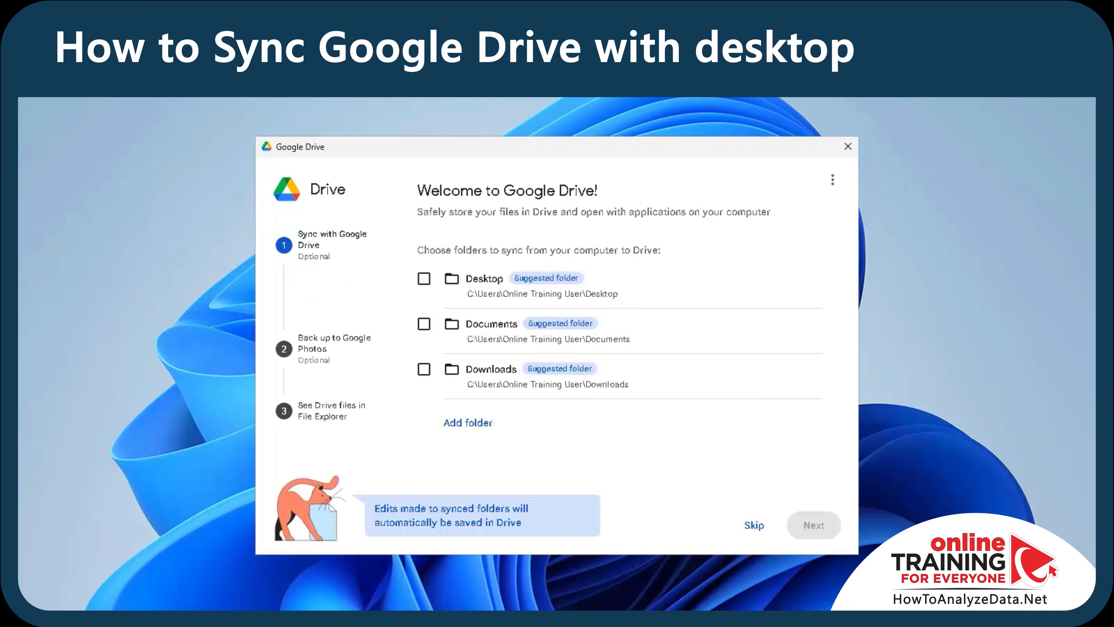
Choose Desktop, Documents and Downloads for Drive sync and acknowledge the sync-versus-backup note
click(424, 324)
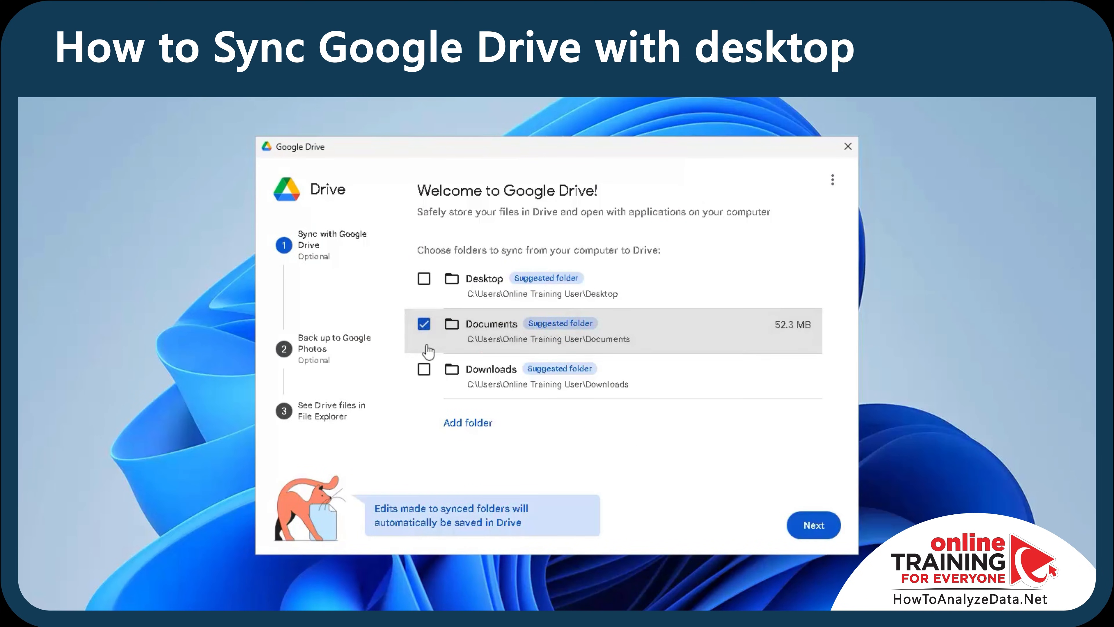
click(424, 369)
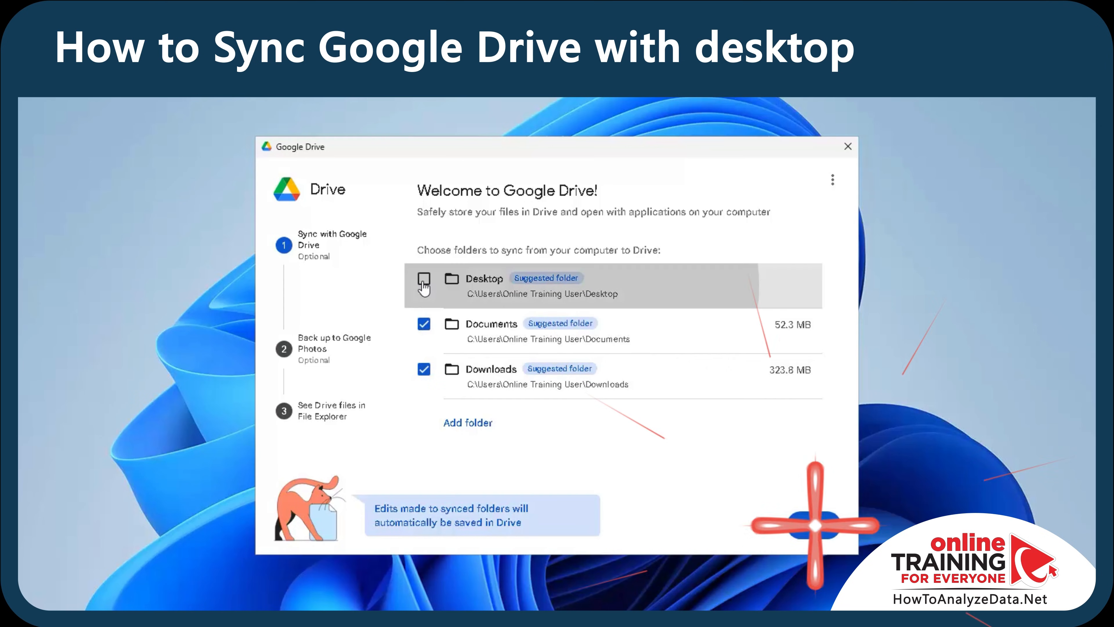
click(814, 524)
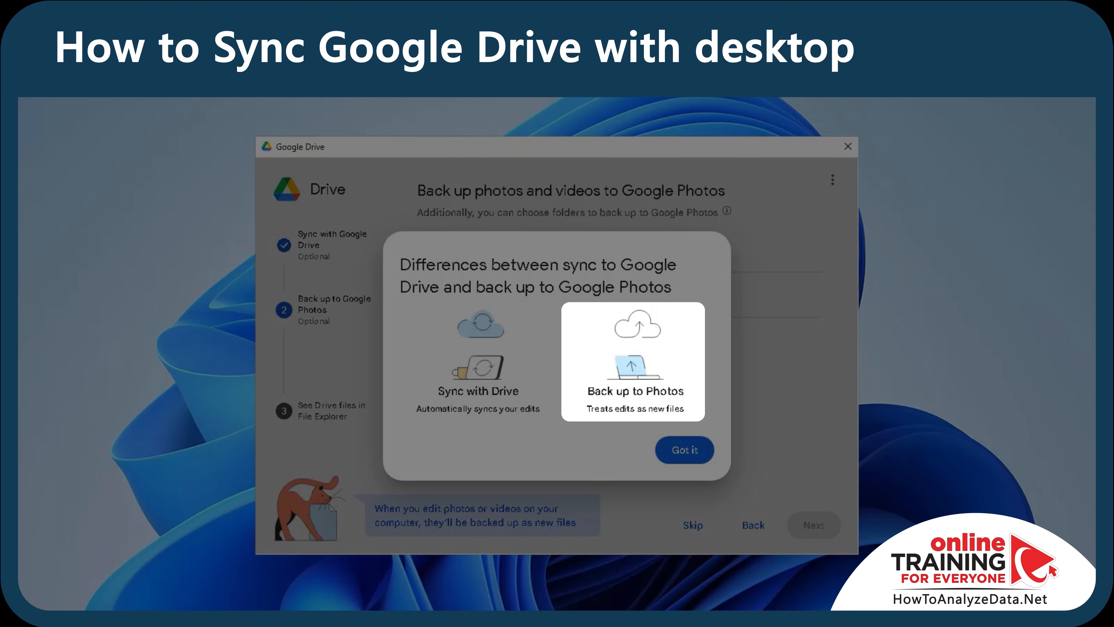
click(684, 450)
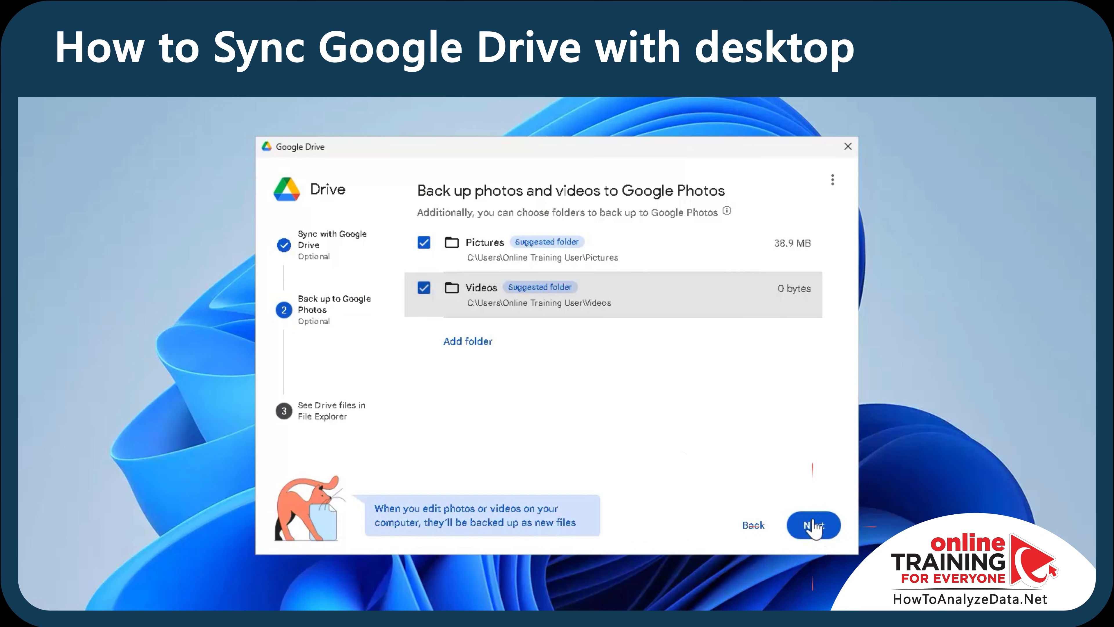
Keep Pictures and Videos for Photos backup, accept the summary and finish setup
click(813, 527)
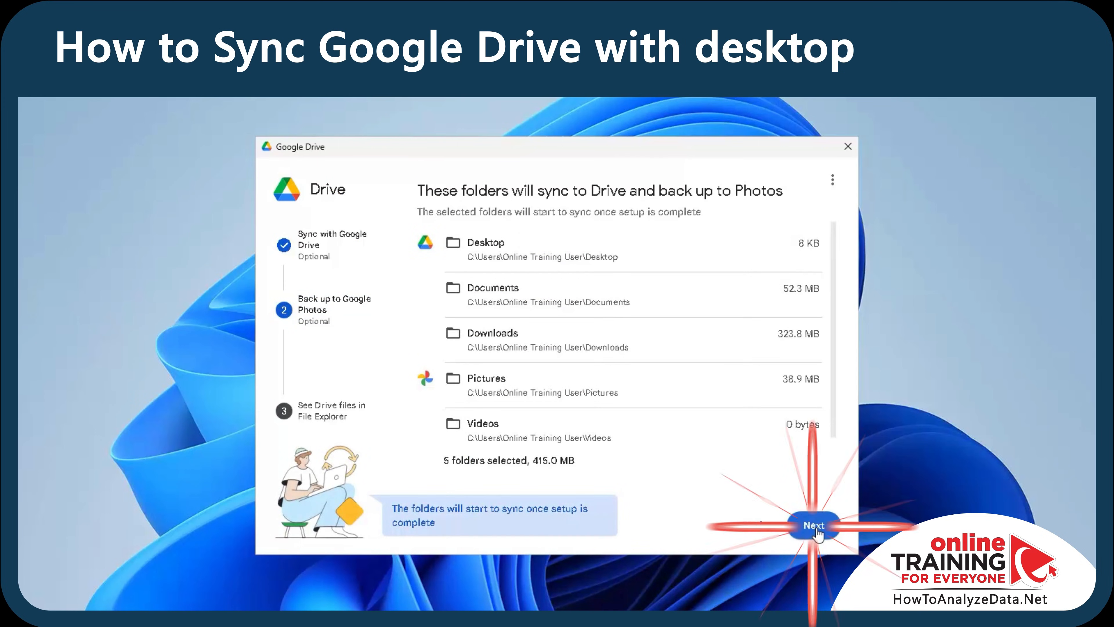
click(815, 526)
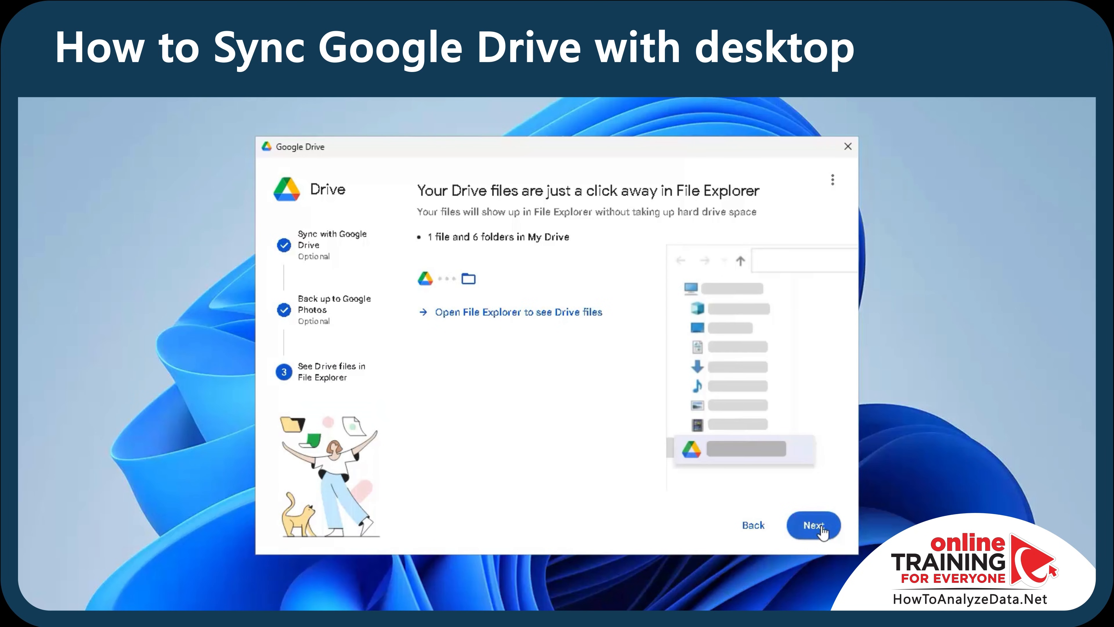
click(815, 525)
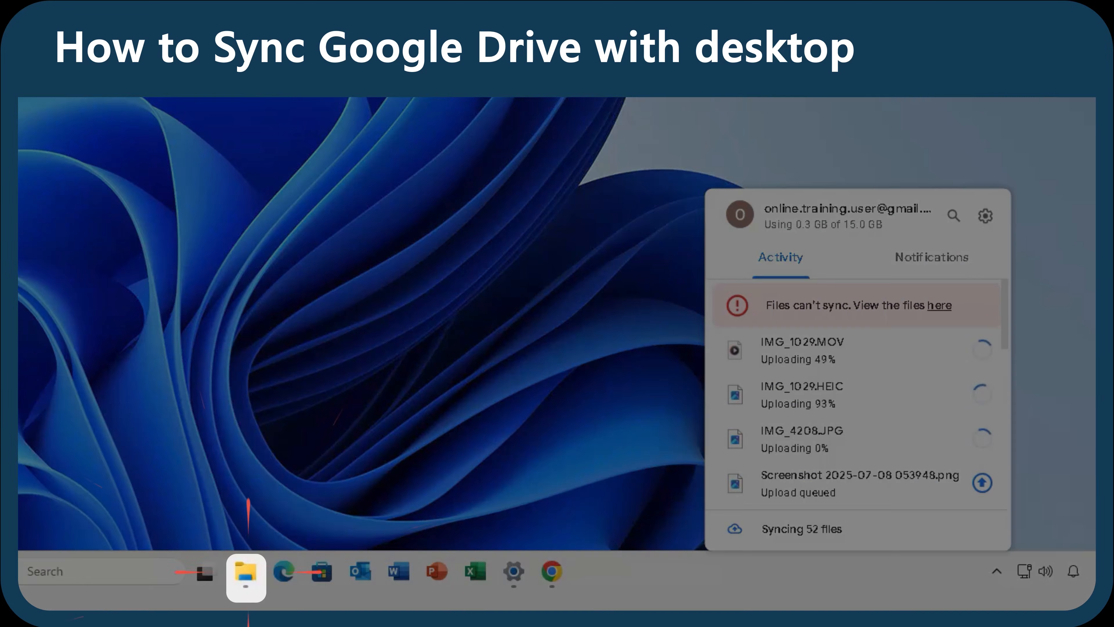
Browse G: > My Drive > Backup > Interesting Landscaping Ideas and view IMG_0002.JPG
click(245, 576)
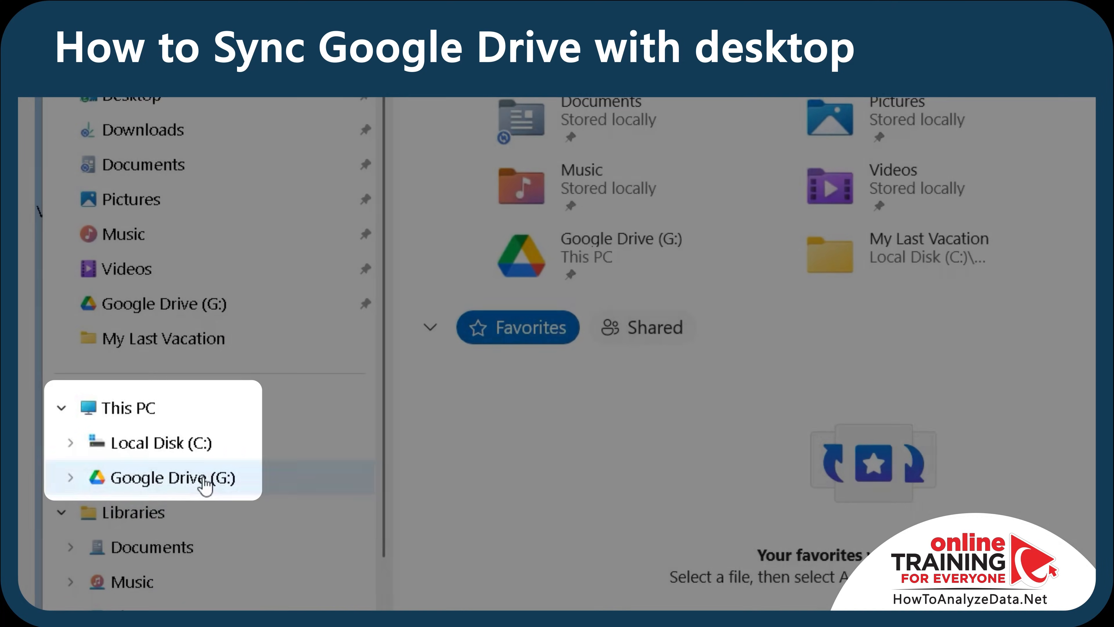
click(157, 477)
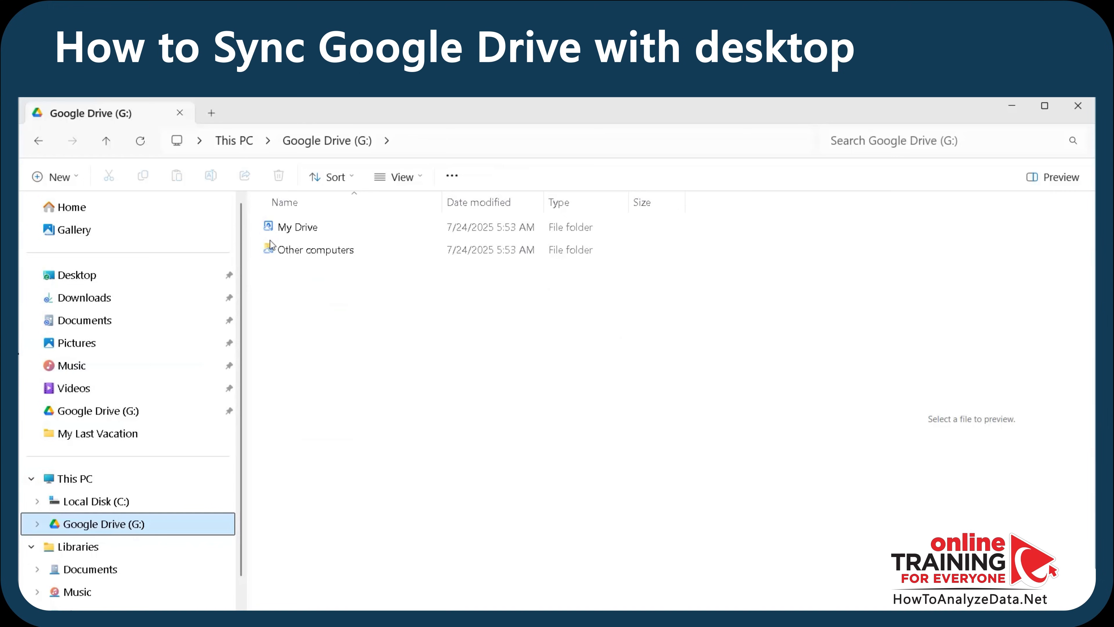
double_click(298, 227)
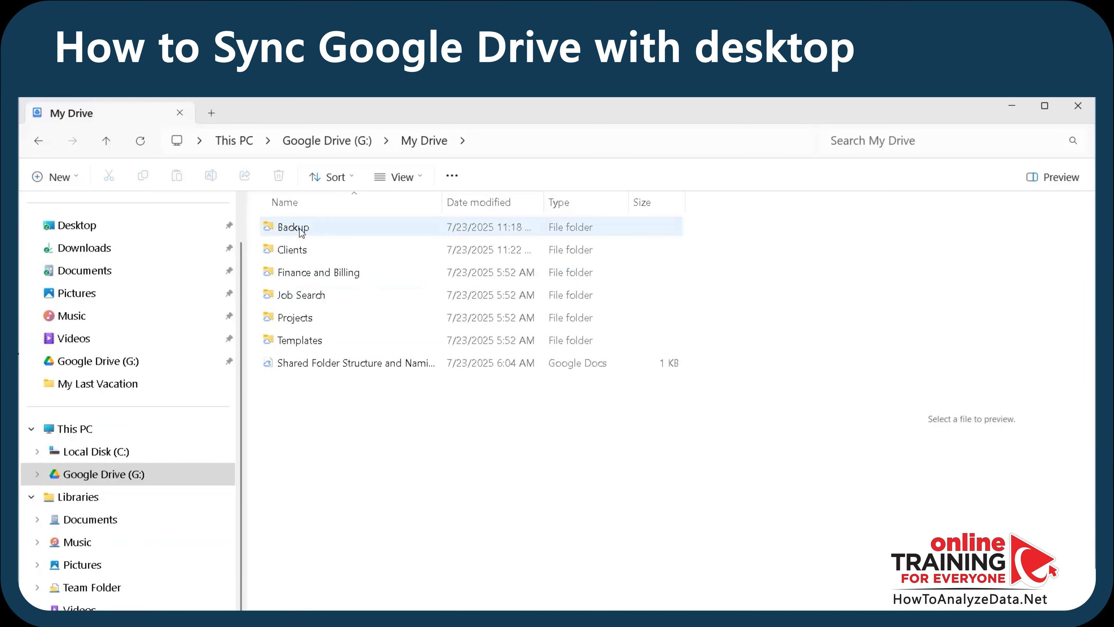
double_click(293, 228)
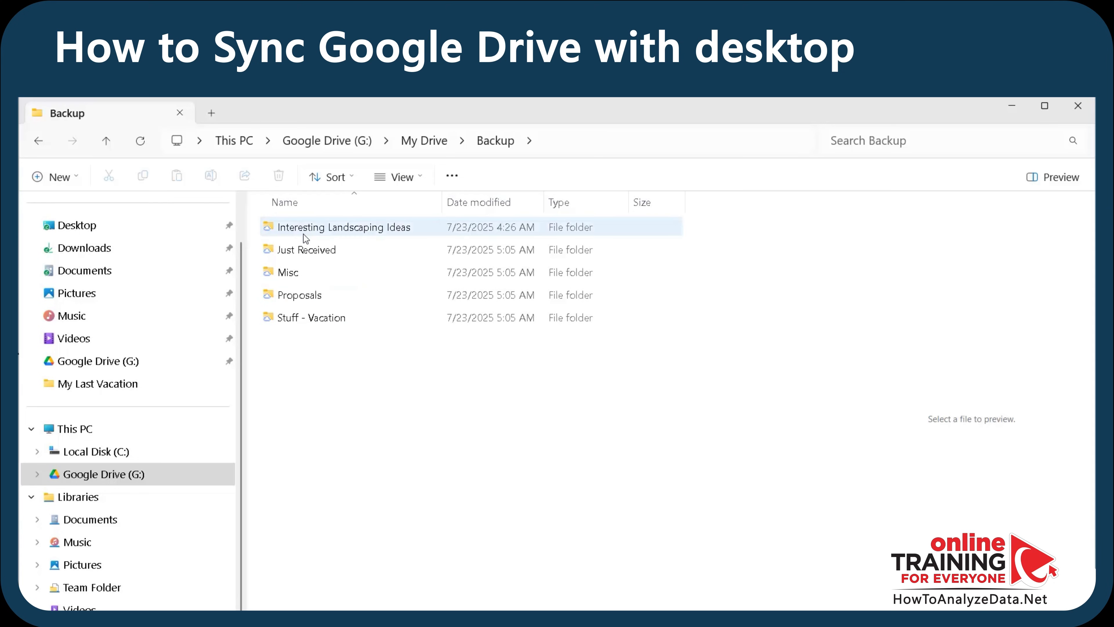
double_click(340, 227)
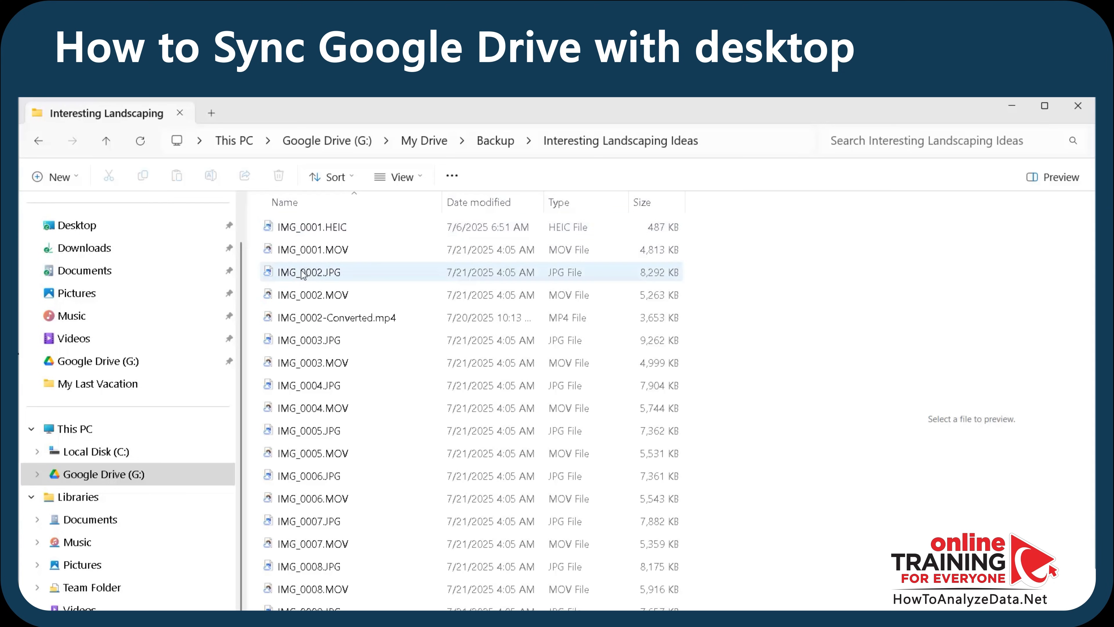
mouse_move(327, 276)
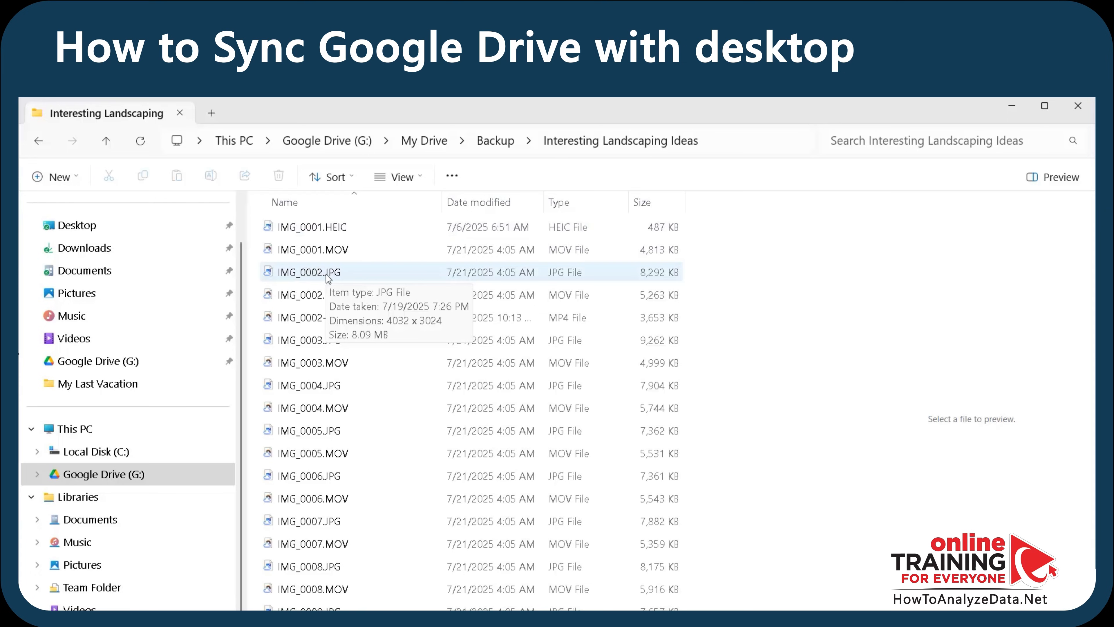
double_click(303, 272)
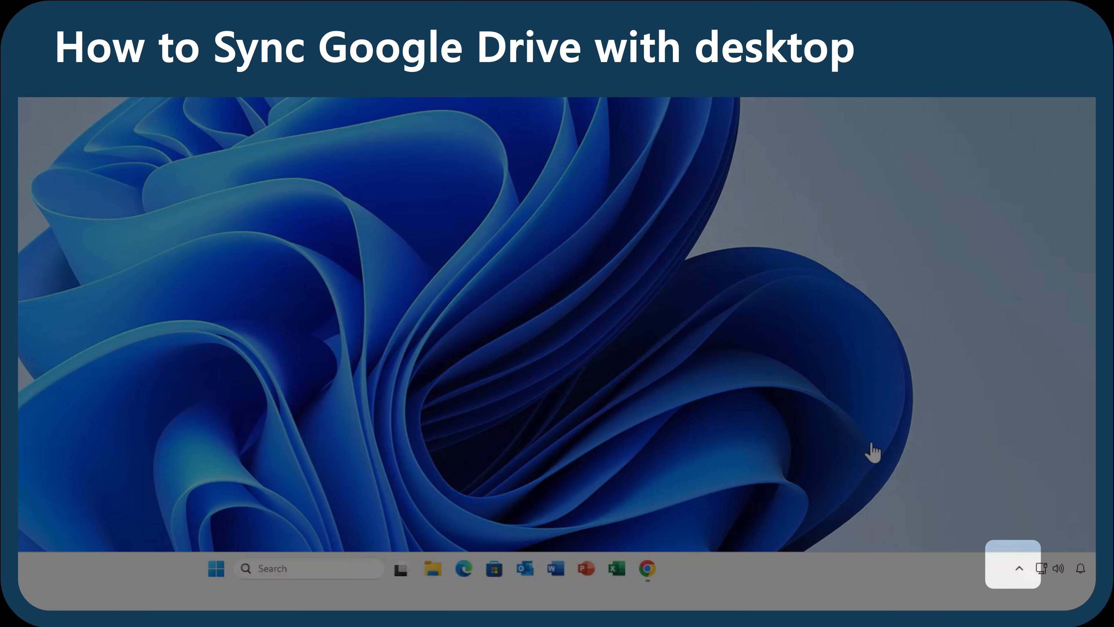
Check the Drive tray panel's Activity list, then bring up Preferences from the gear menu
click(1019, 569)
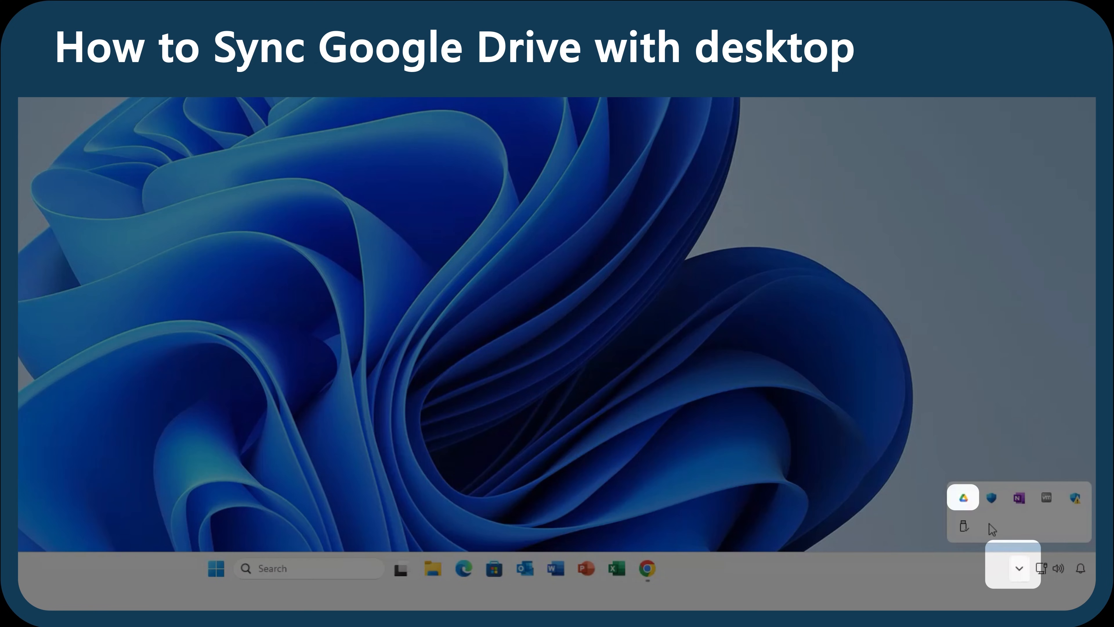
click(964, 498)
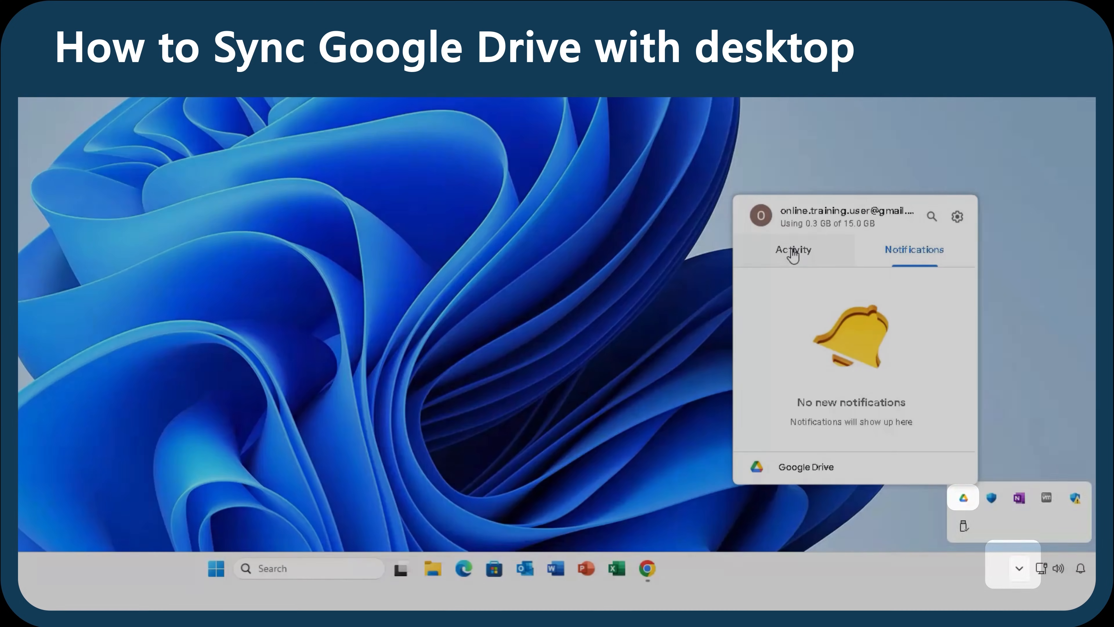
click(794, 250)
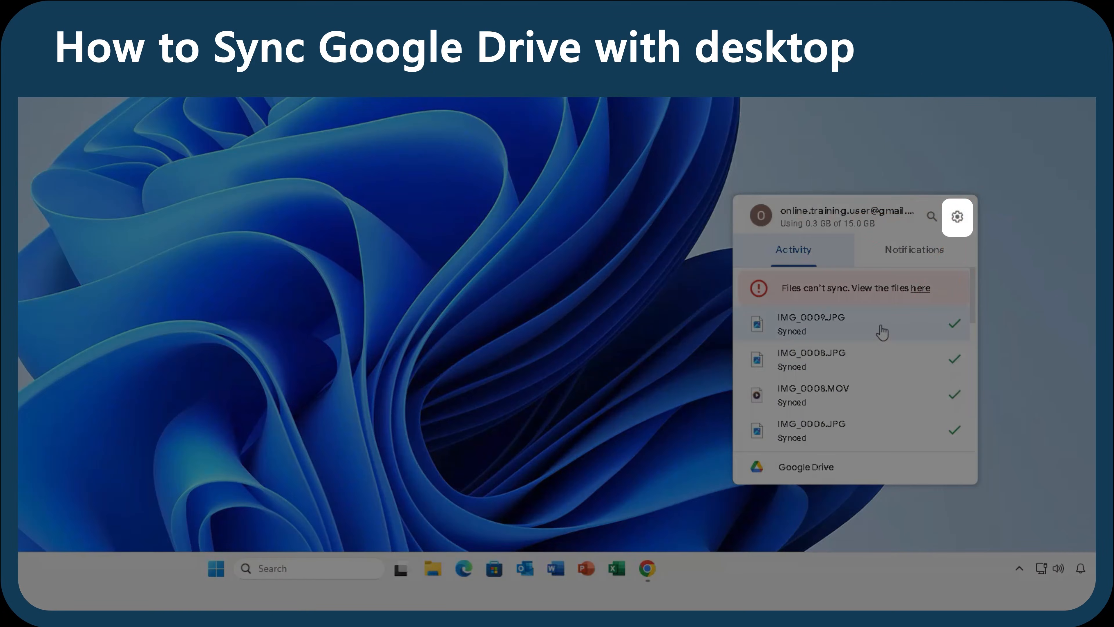
click(958, 217)
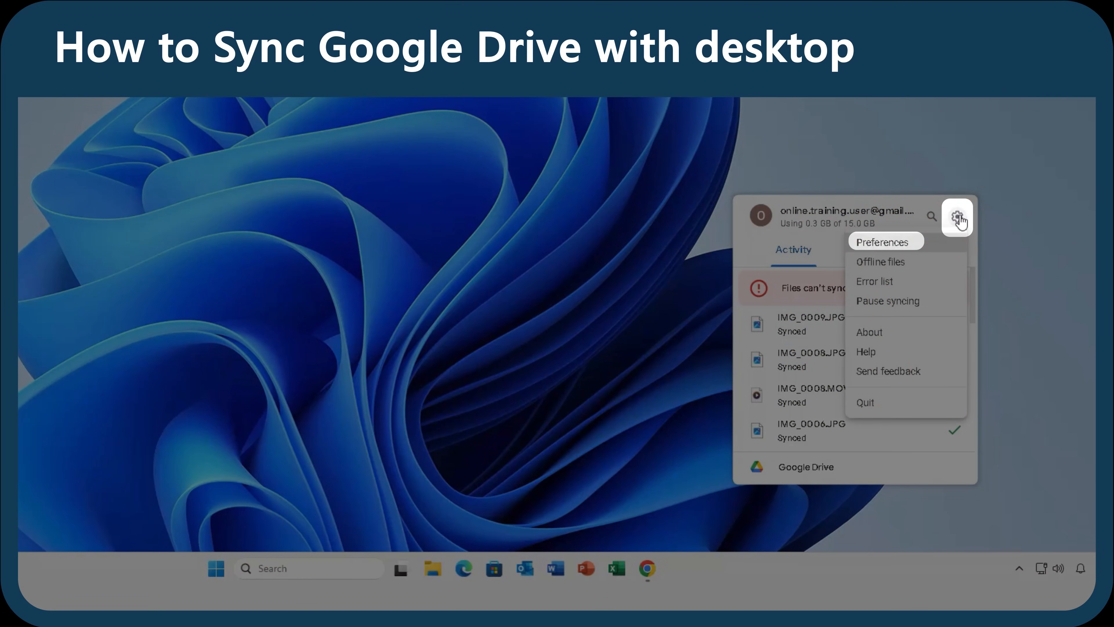
click(882, 241)
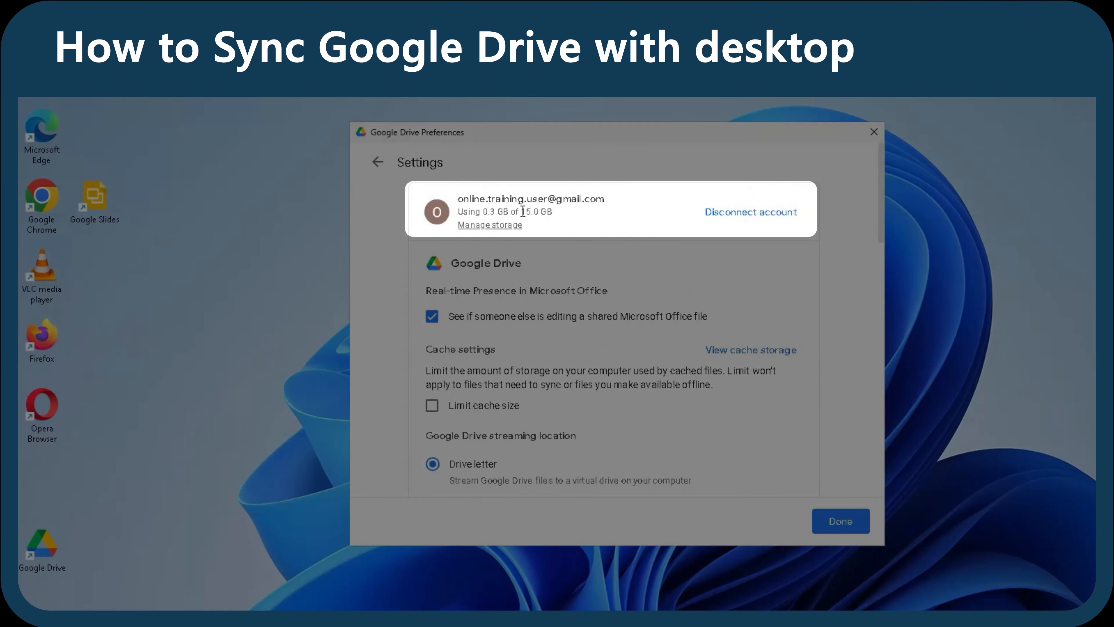
mouse_move(883, 238)
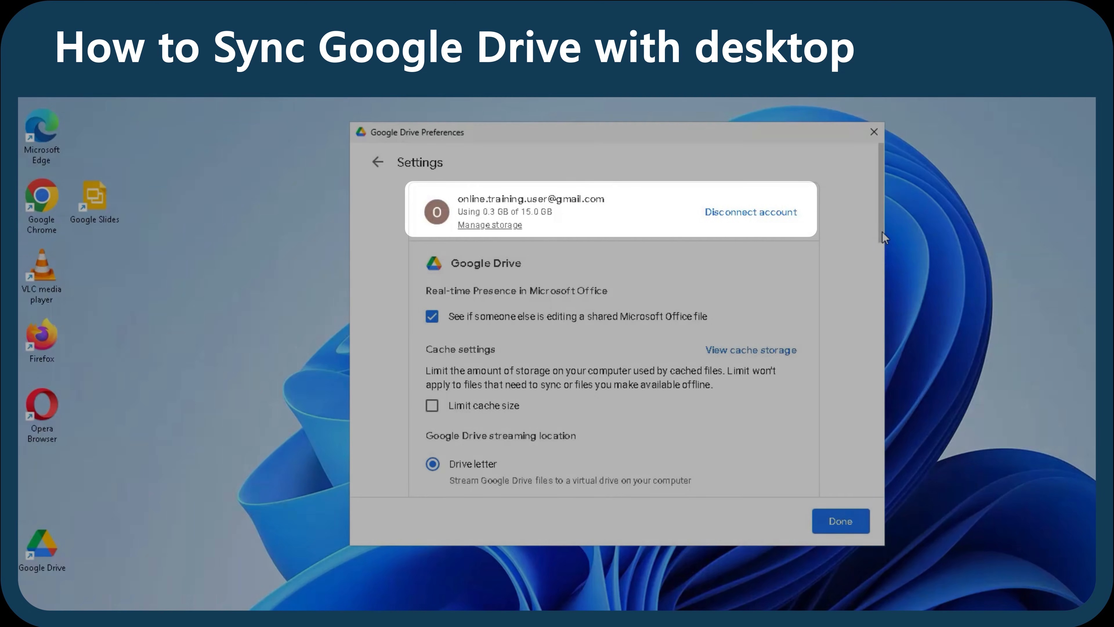
scroll(down, 3)
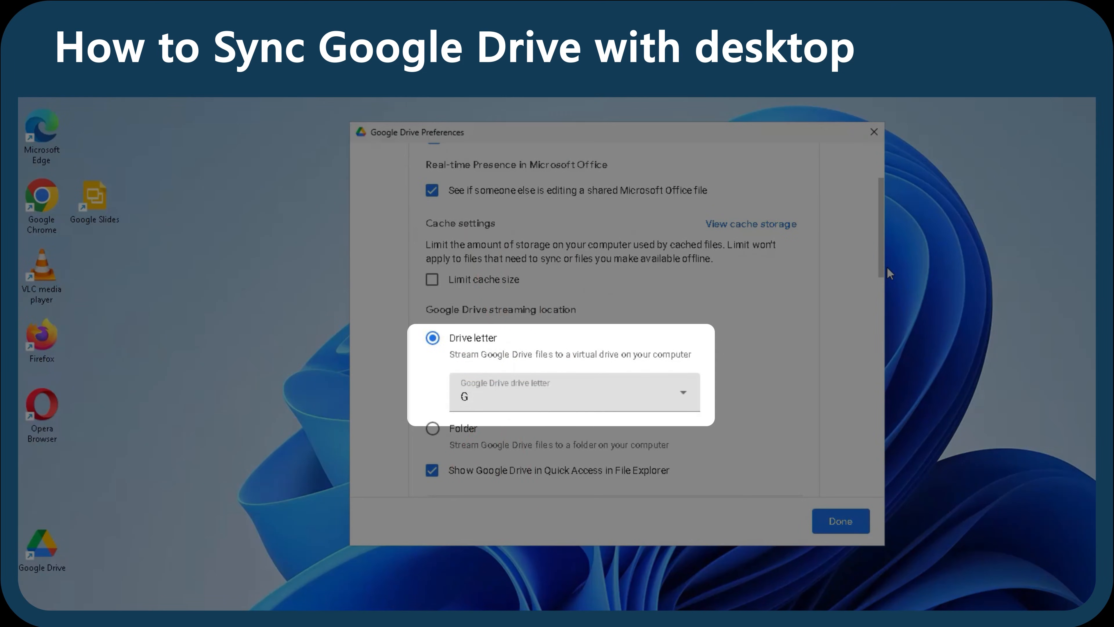
scroll(down, 3)
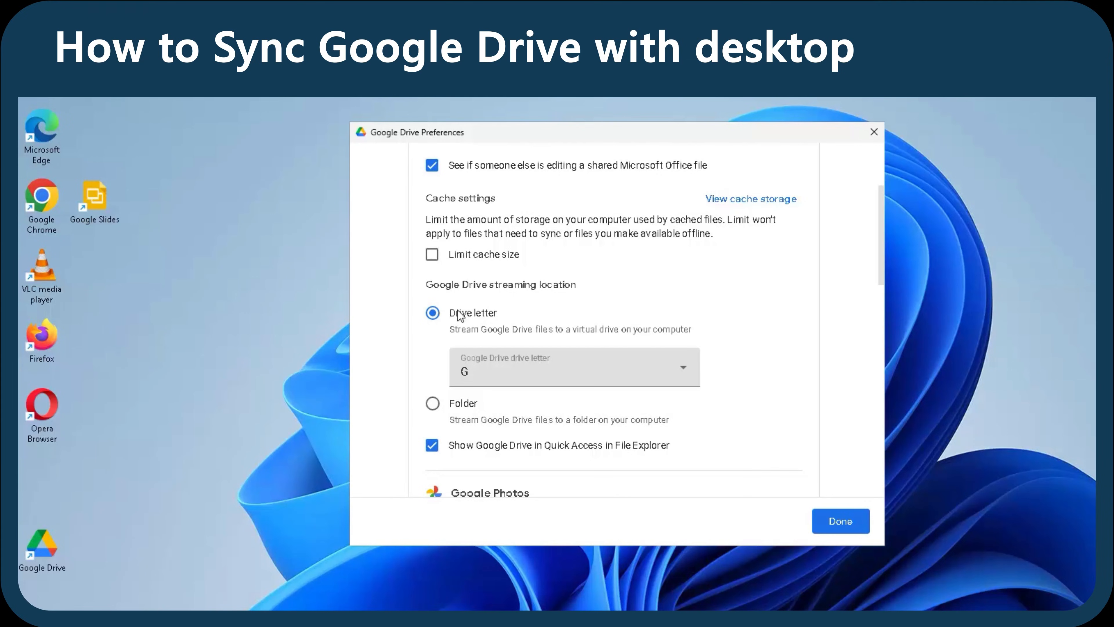
scroll(down, 3)
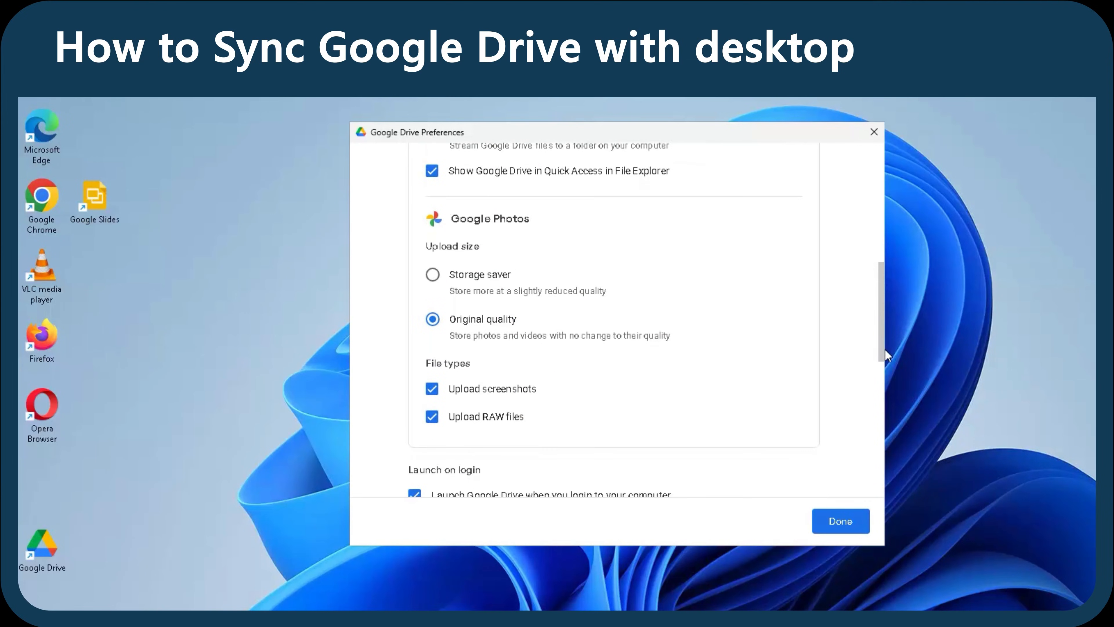
scroll(down, 3)
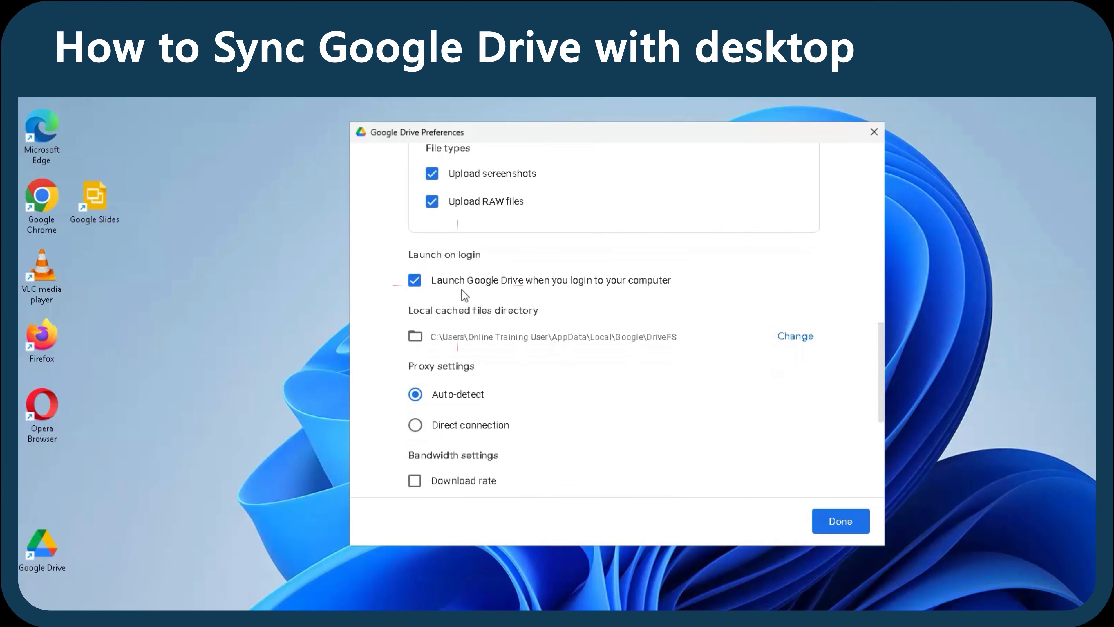
scroll(down, 3)
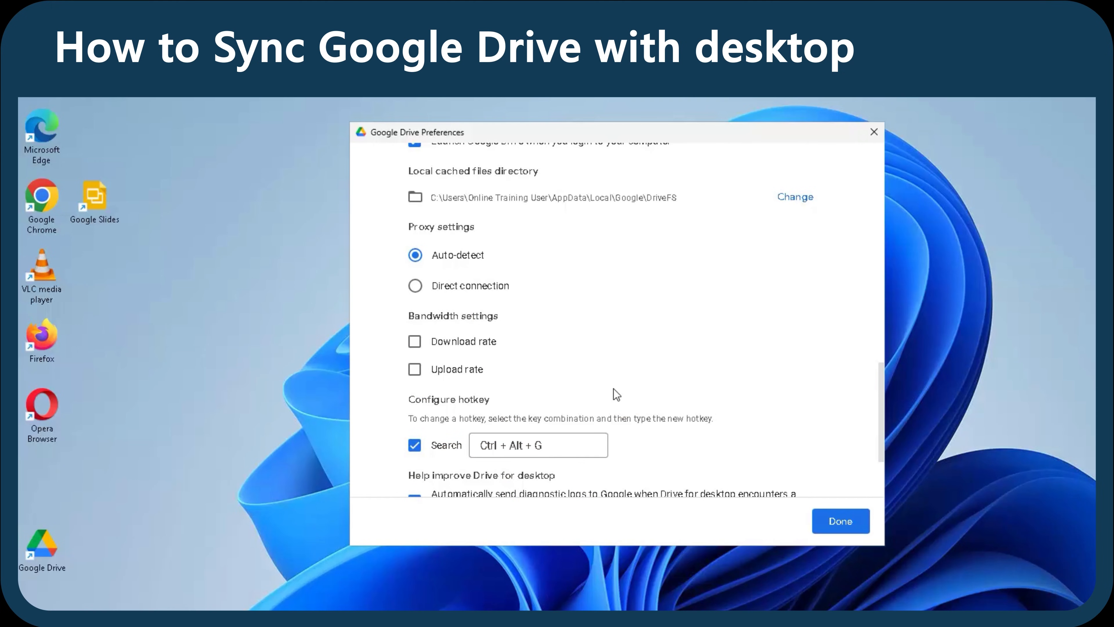